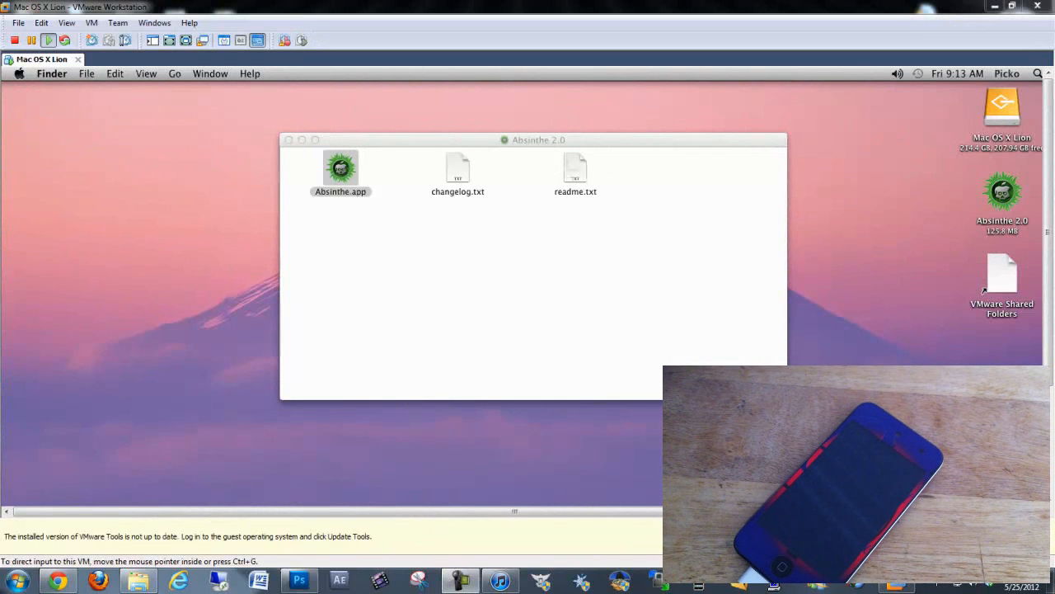
# Capture input in the Mac OS X Lion VM and show it full screen
pyautogui.click(340, 192)
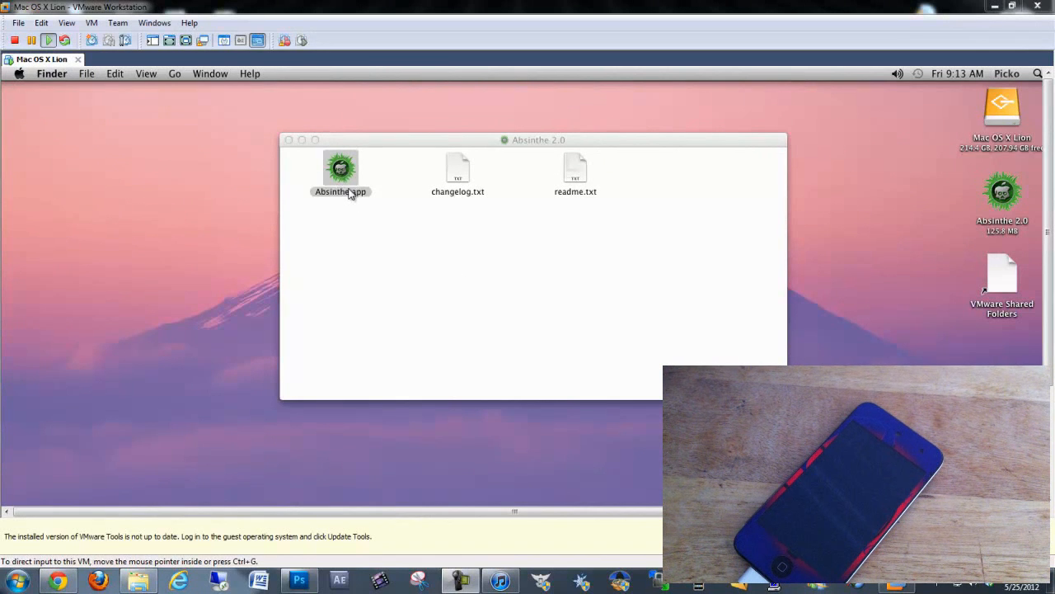
pyautogui.moveTo(173, 485)
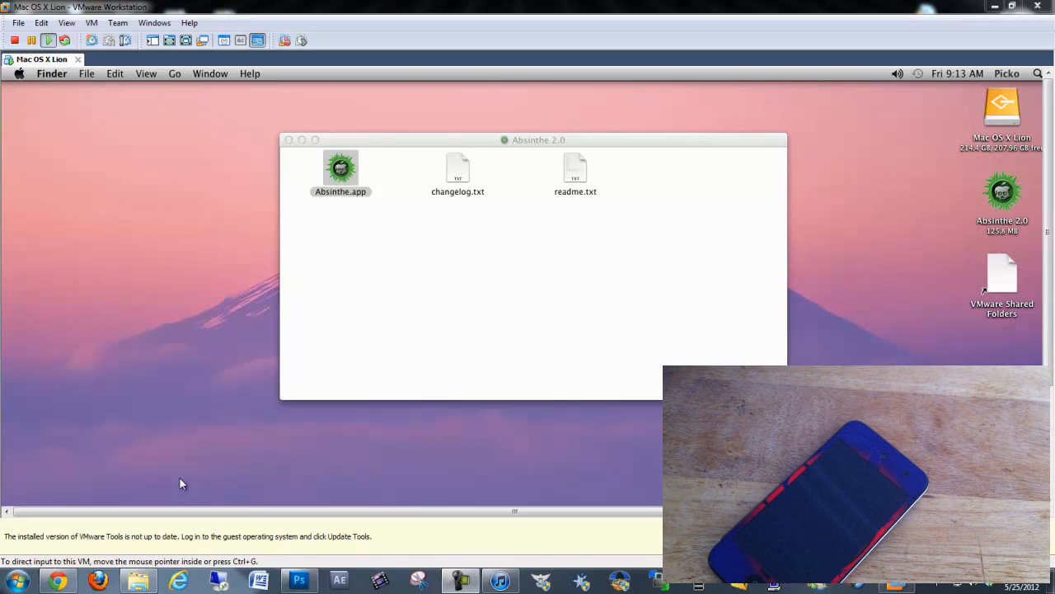
pyautogui.moveTo(158, 531)
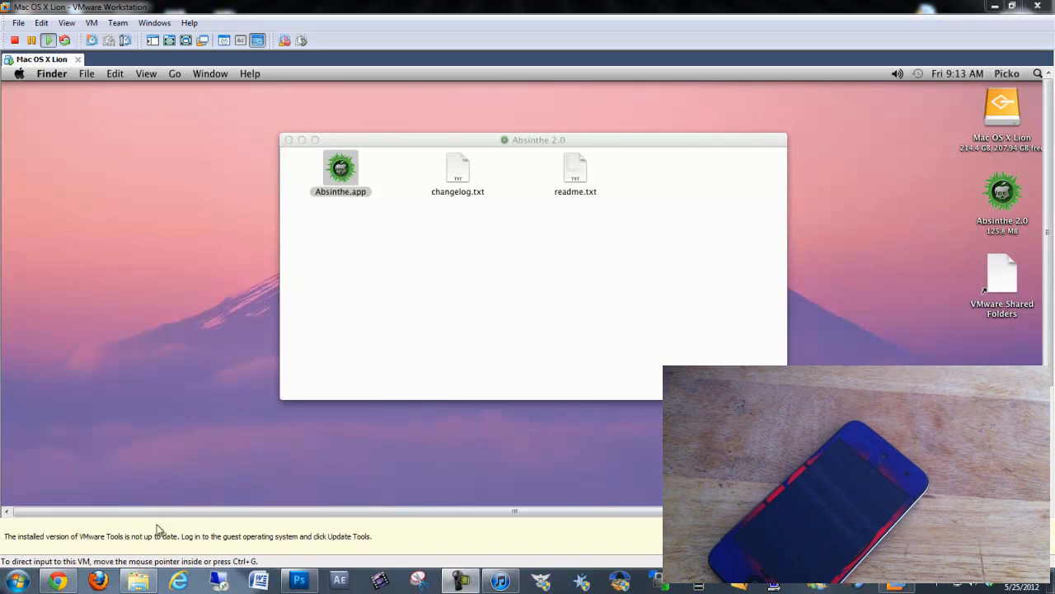
pyautogui.moveTo(287, 472)
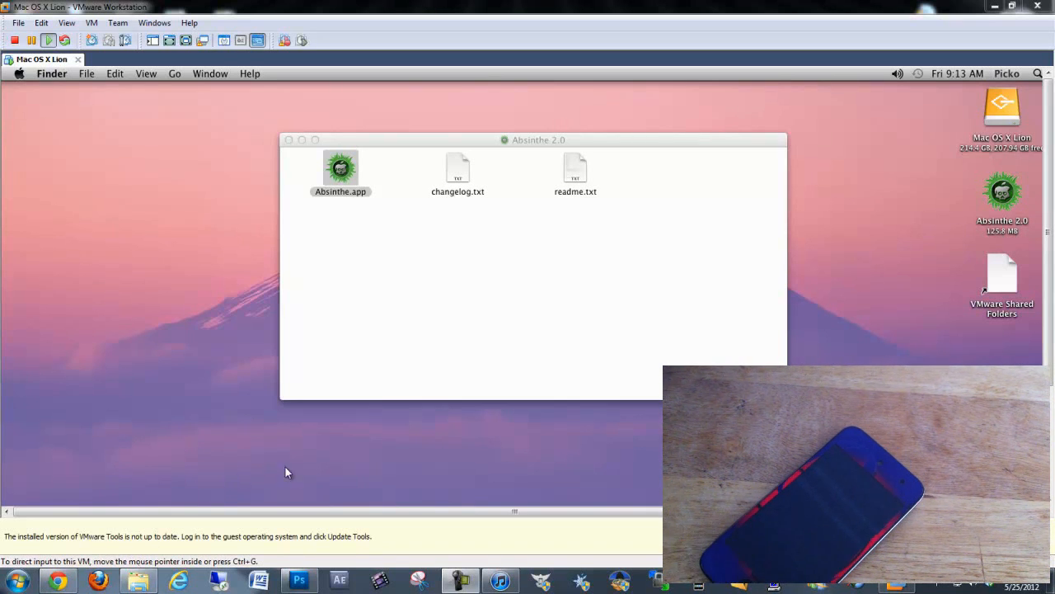
pyautogui.moveTo(313, 295)
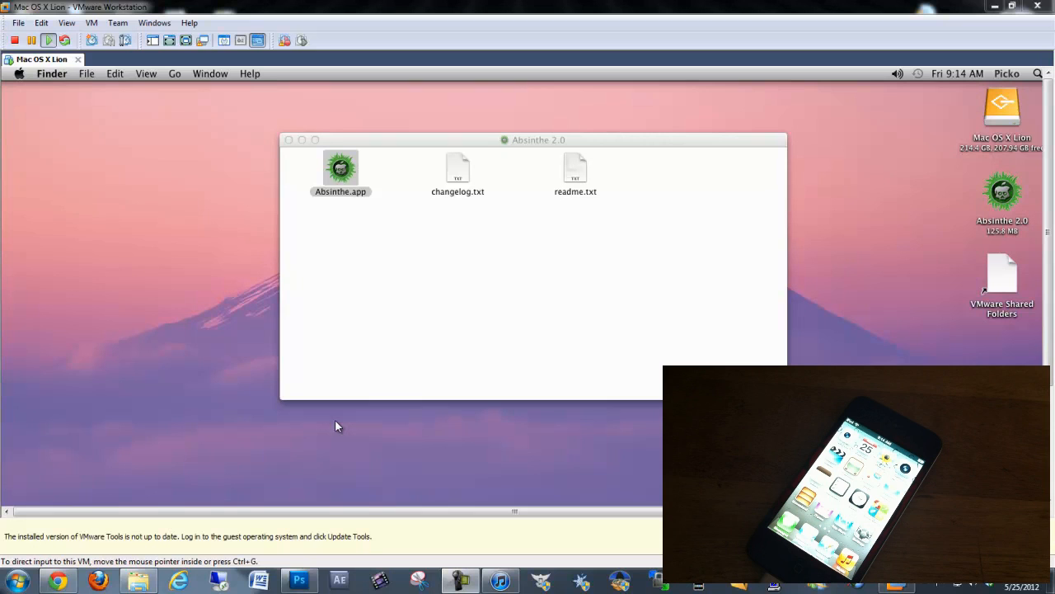
pyautogui.moveTo(371, 314)
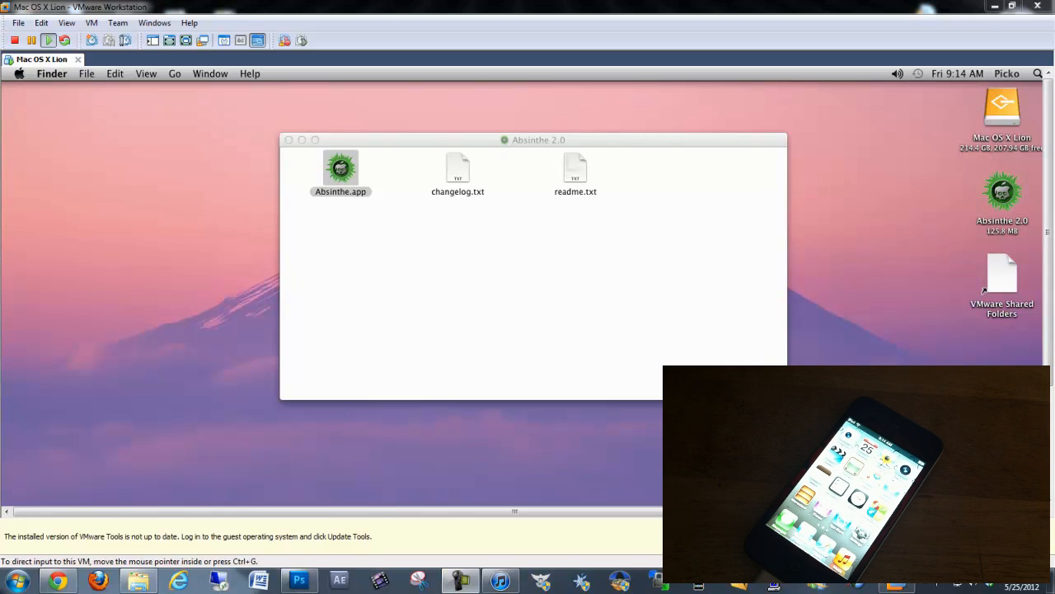
pyautogui.click(340, 168)
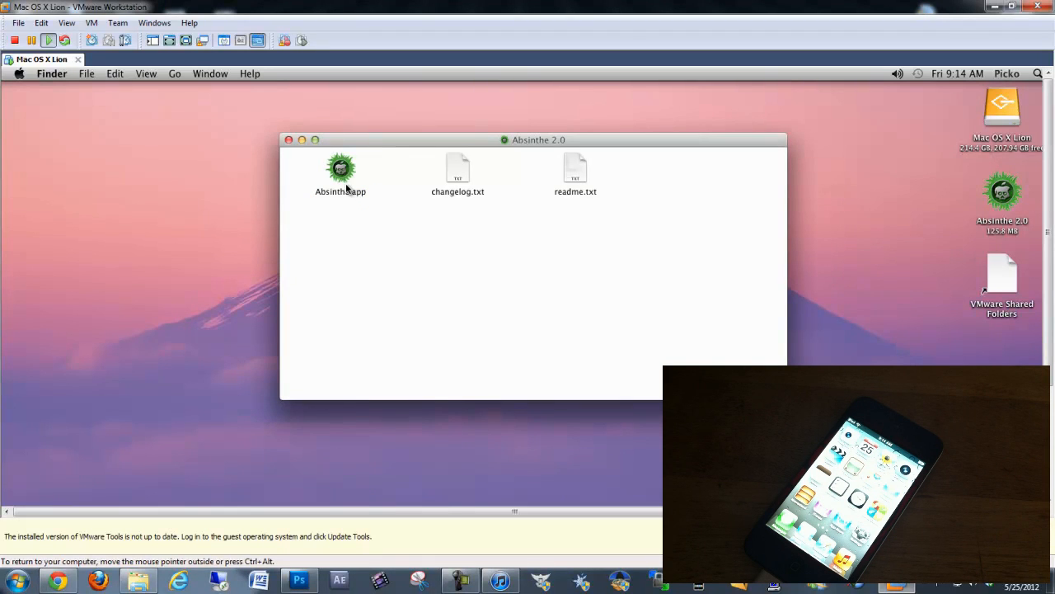
pyautogui.doubleClick(339, 168)
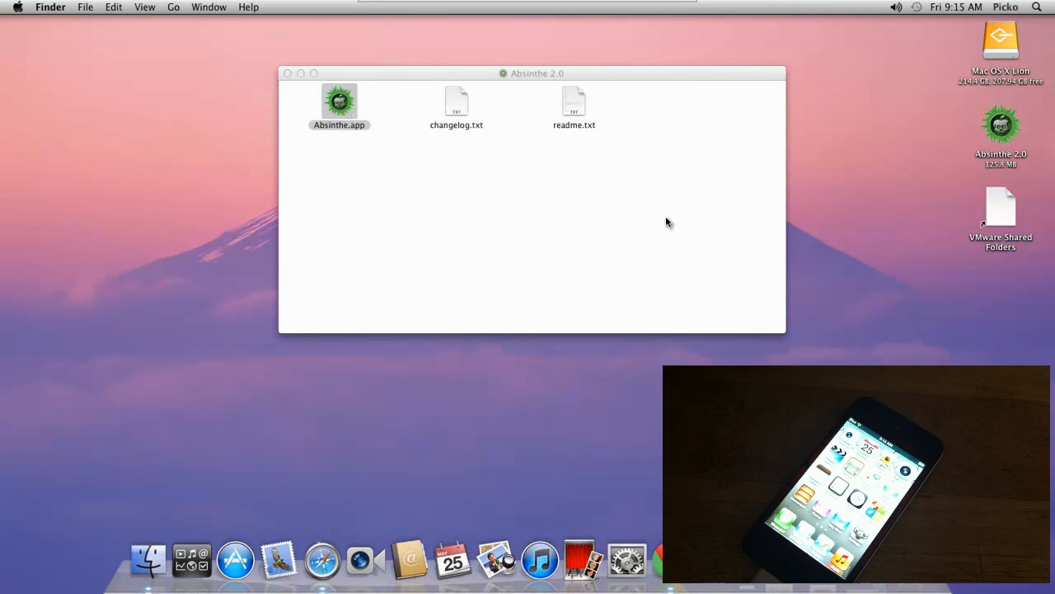
# Launch Absinthe.app so it detects the iPod Touch 4G on iOS 5.1.1
pyautogui.doubleClick(340, 101)
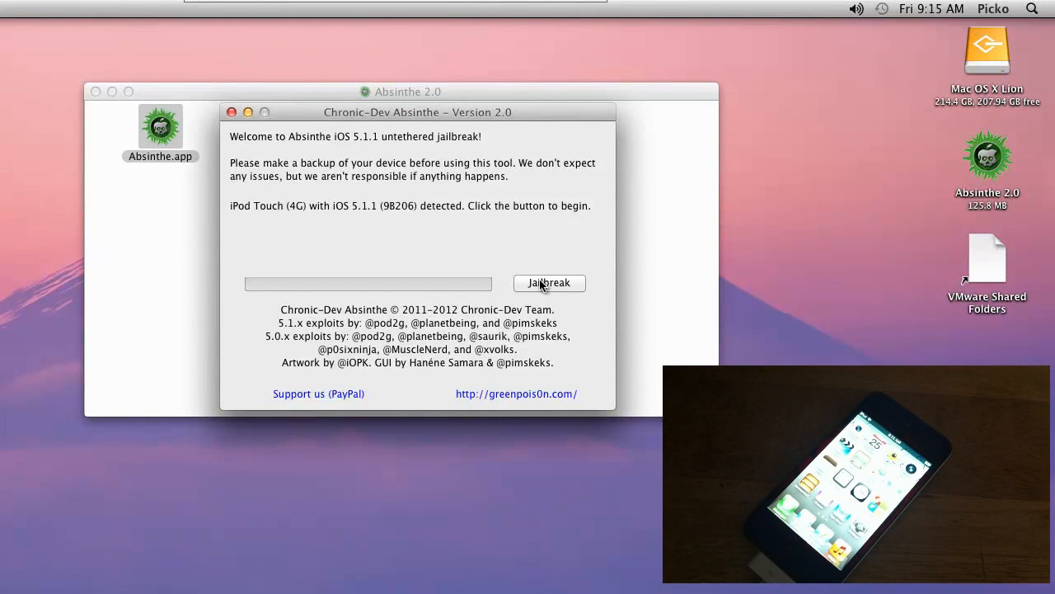
# Start the jailbreak so Absinthe connects to the iPod touch and progress begins
pyautogui.click(549, 283)
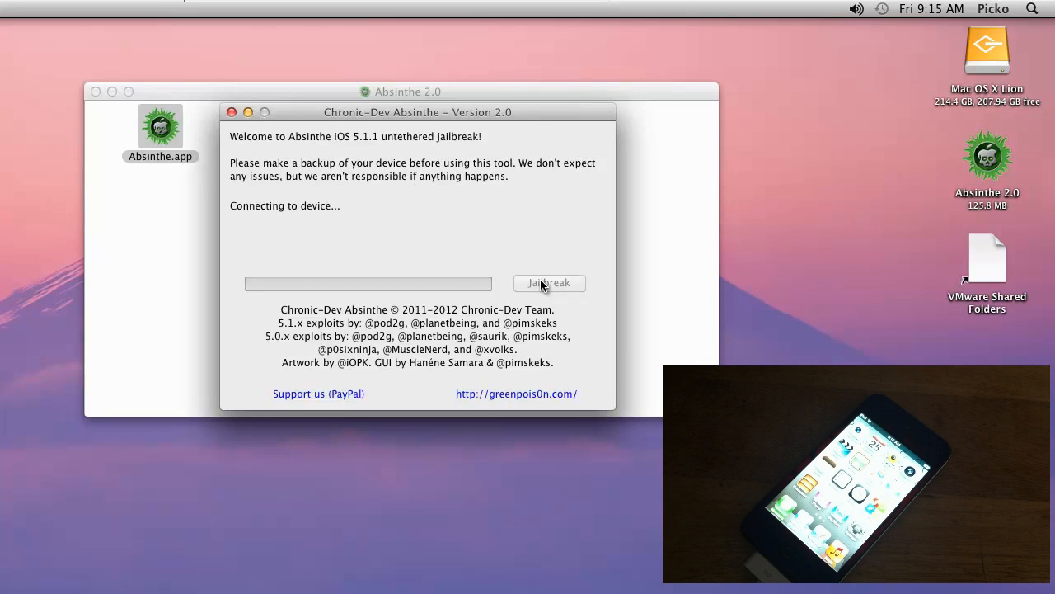
pyautogui.click(550, 283)
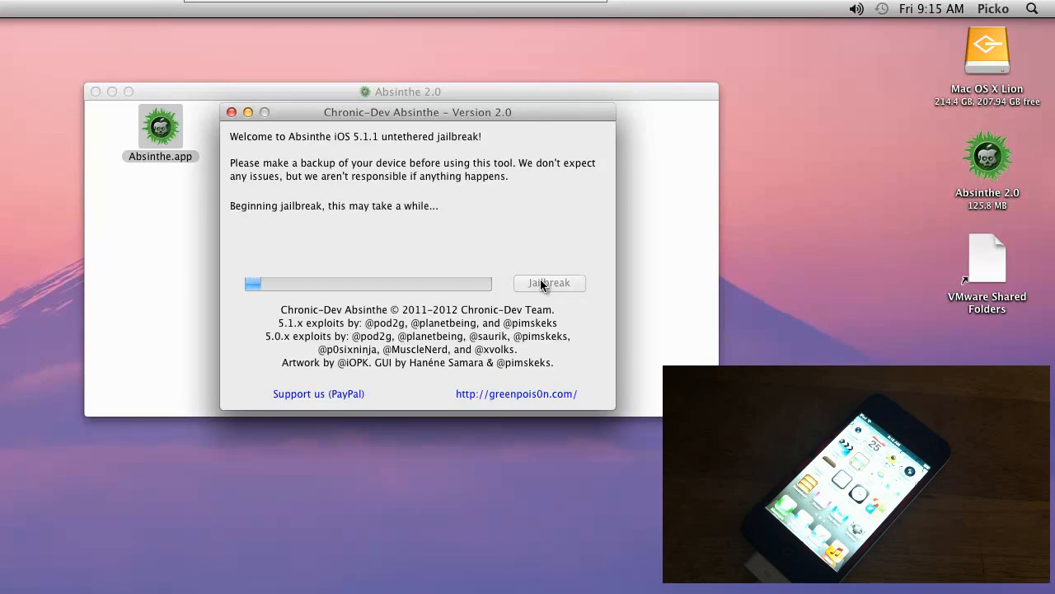